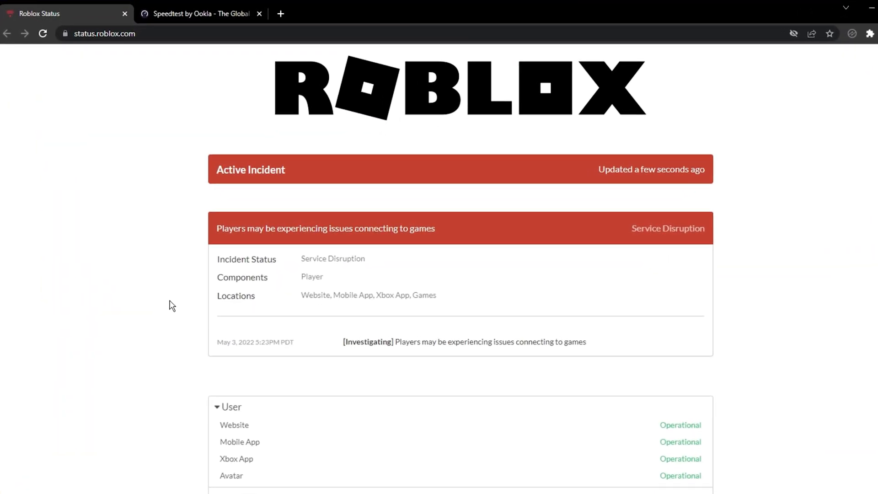
mouse_move(169, 300)
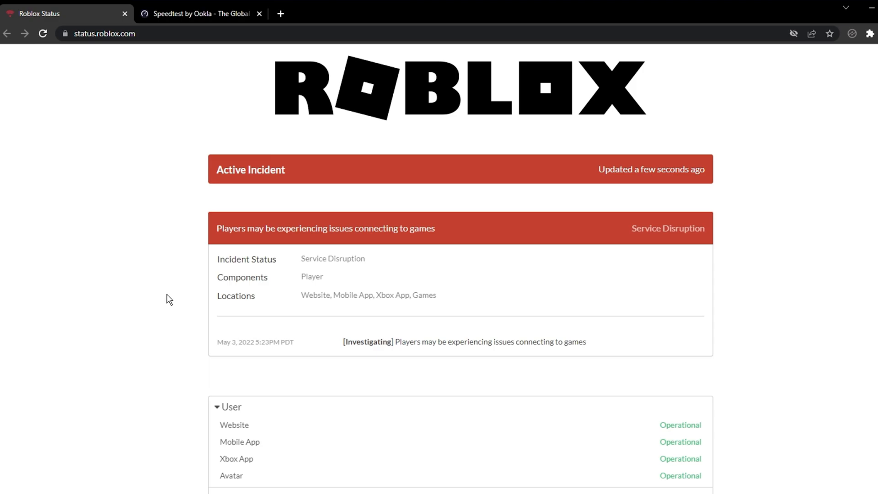
- Scroll through the Roblox status page, run a Speedtest (70 ms ping) and minimize the browser
click(105, 34)
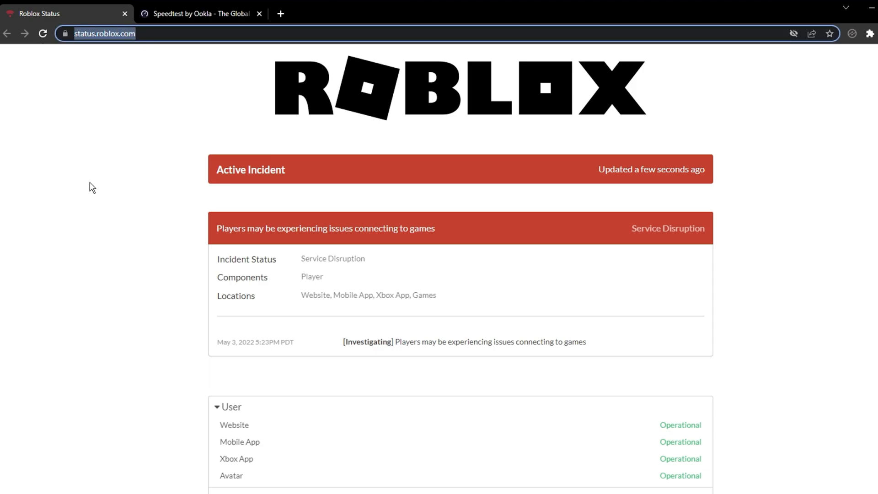
scroll(down, 3)
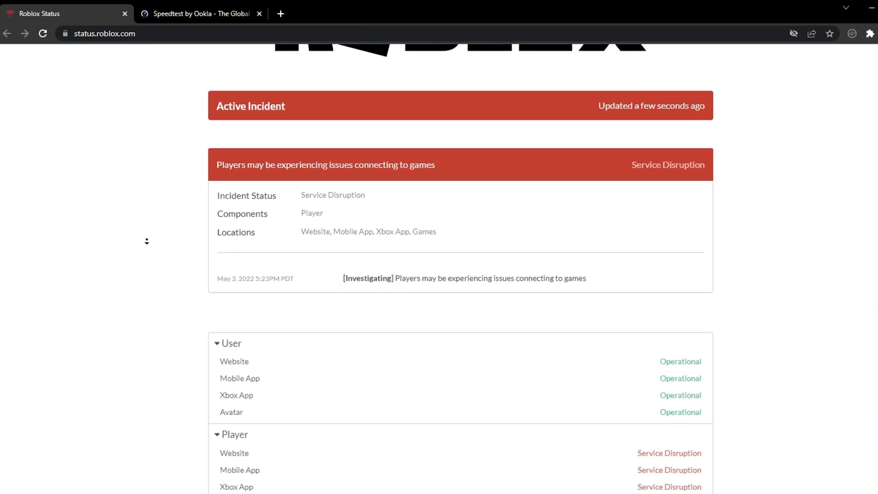
scroll(down, 3)
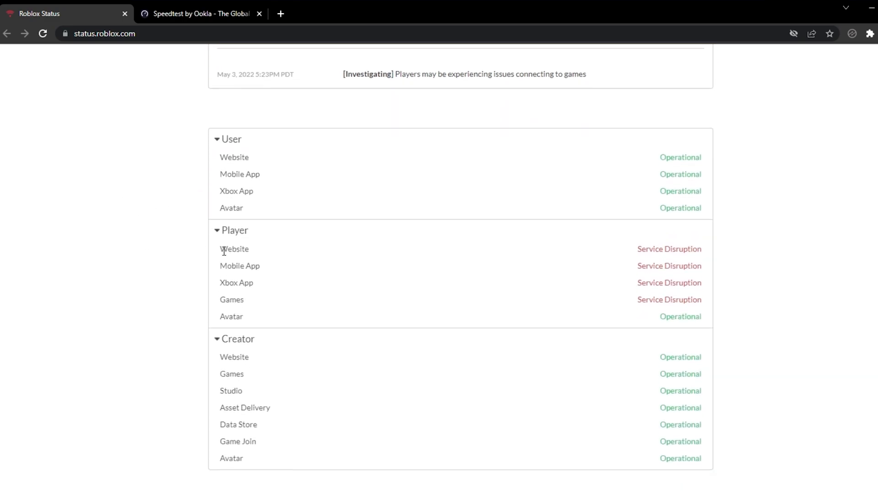
mouse_move(224, 299)
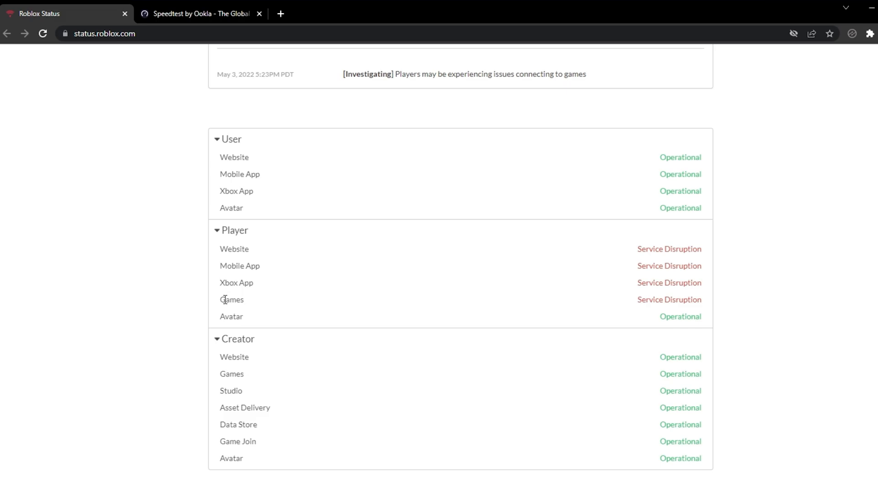
mouse_move(704, 306)
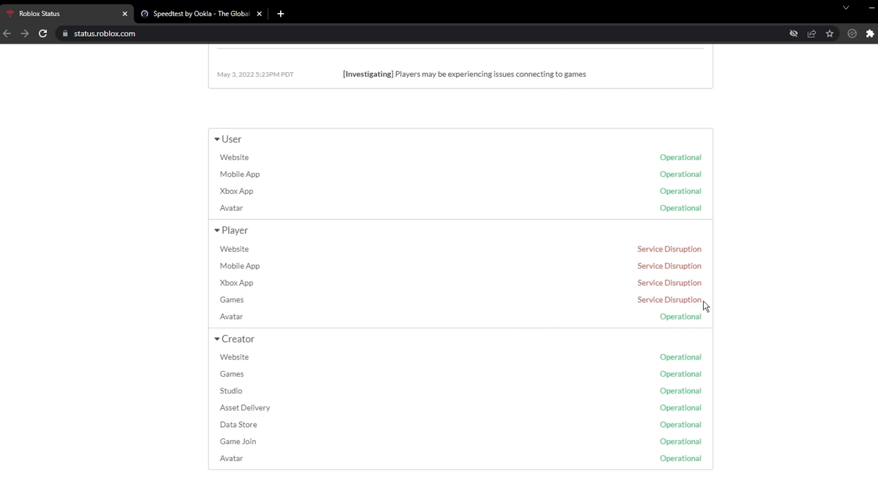
double_click(668, 299)
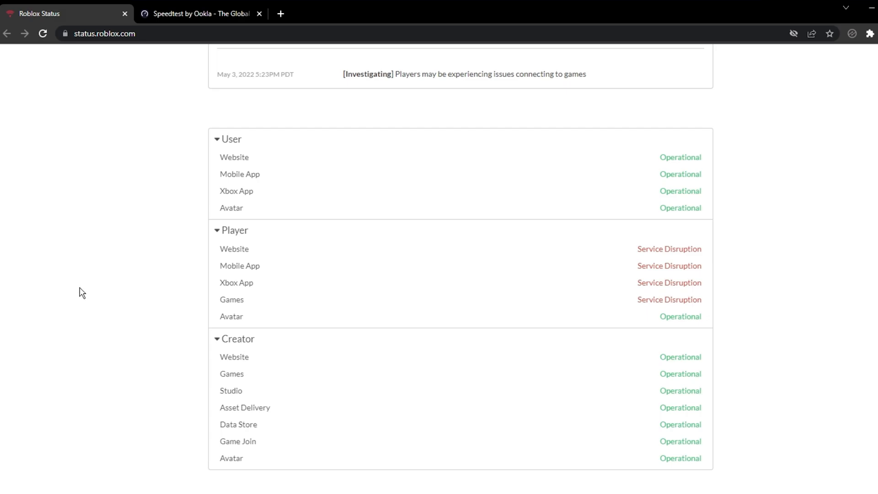
scroll(down, 3)
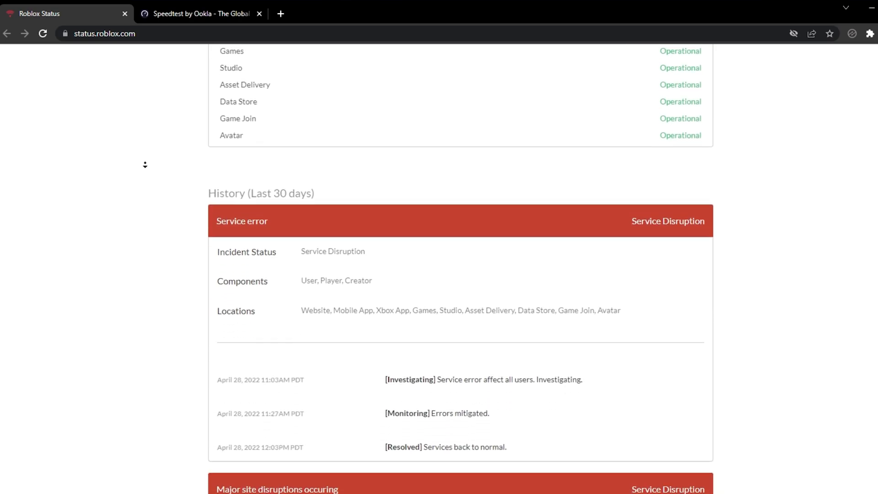
scroll(down, 3)
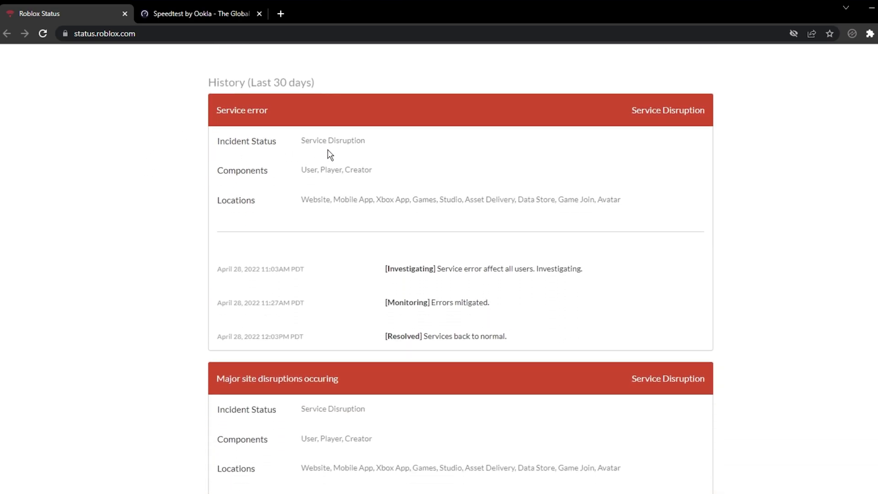
mouse_move(420, 213)
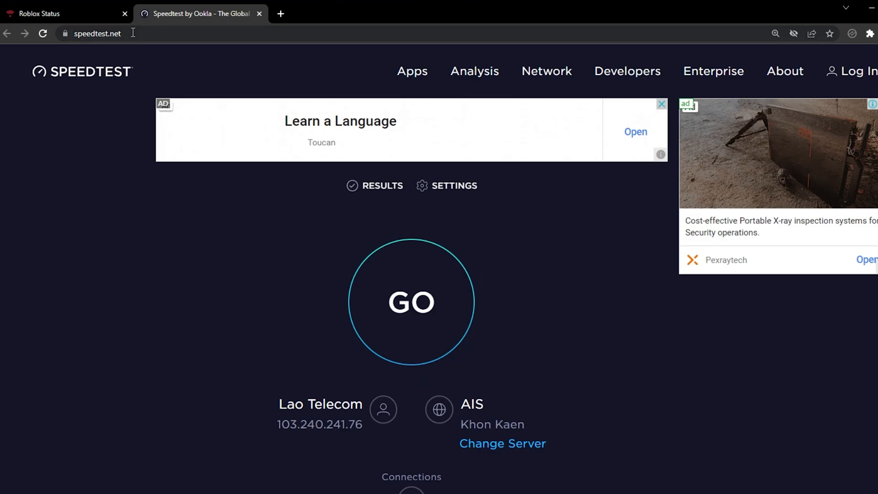
mouse_move(376, 297)
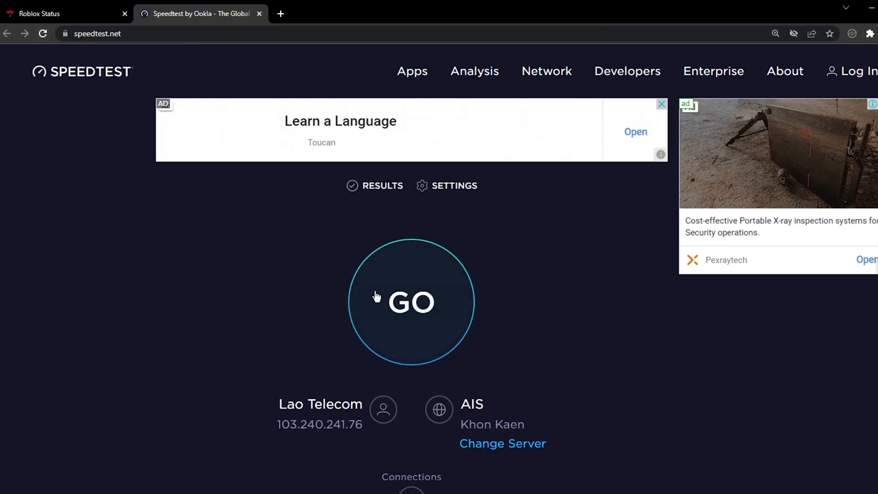
click(411, 303)
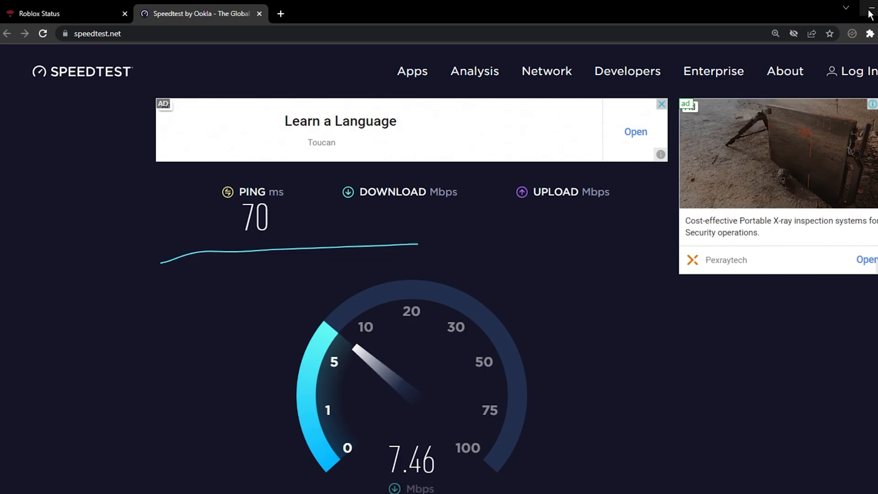
click(846, 7)
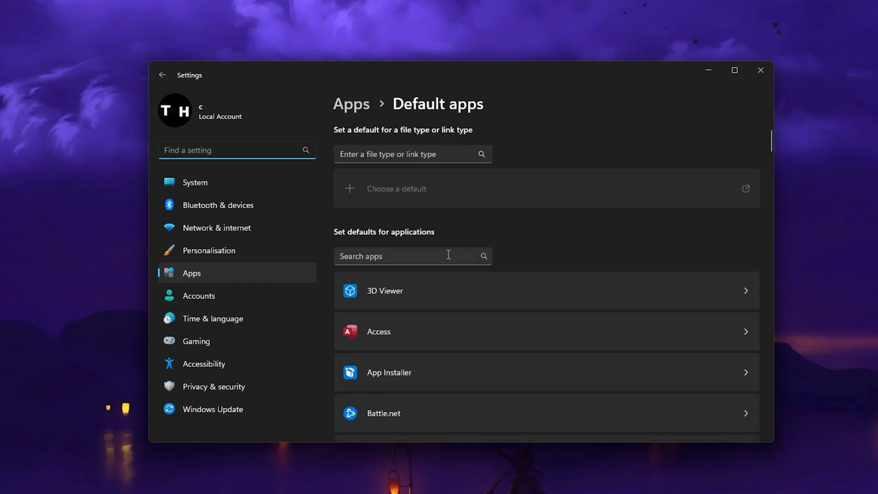
- Filter the Default apps list by 'chrome' so only Google Chrome is shown
text(chrom)
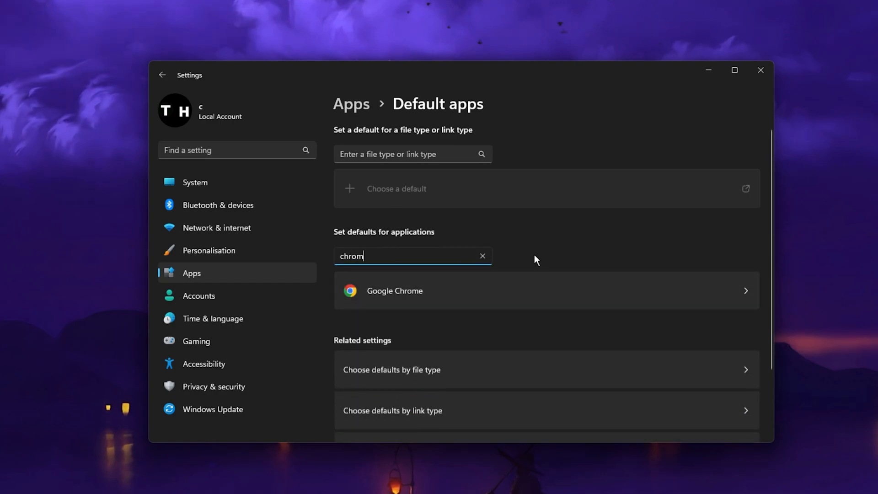
text(e)
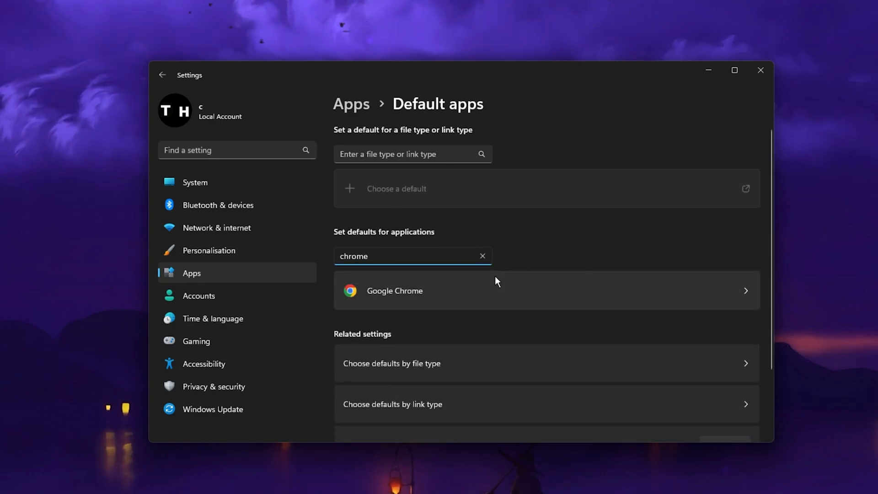
click(394, 291)
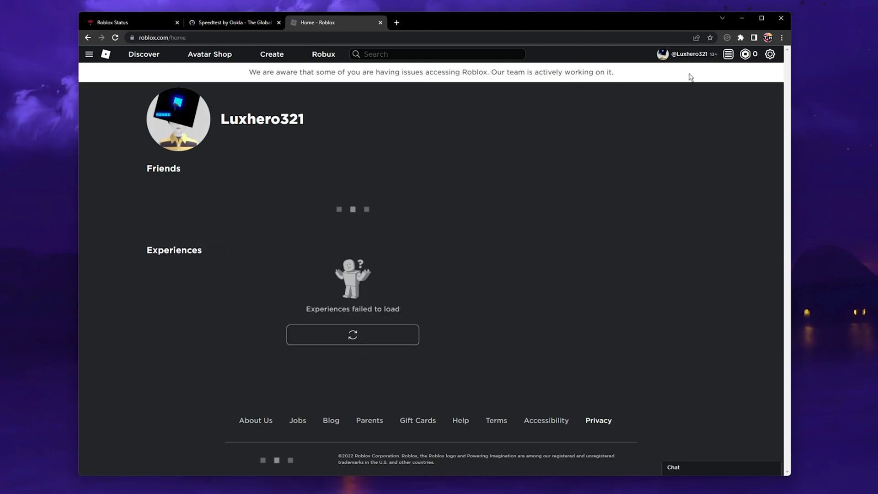
- Switch off Adblock Plus on Chrome's Extensions page and close the Speedtest and Roblox tabs
click(741, 38)
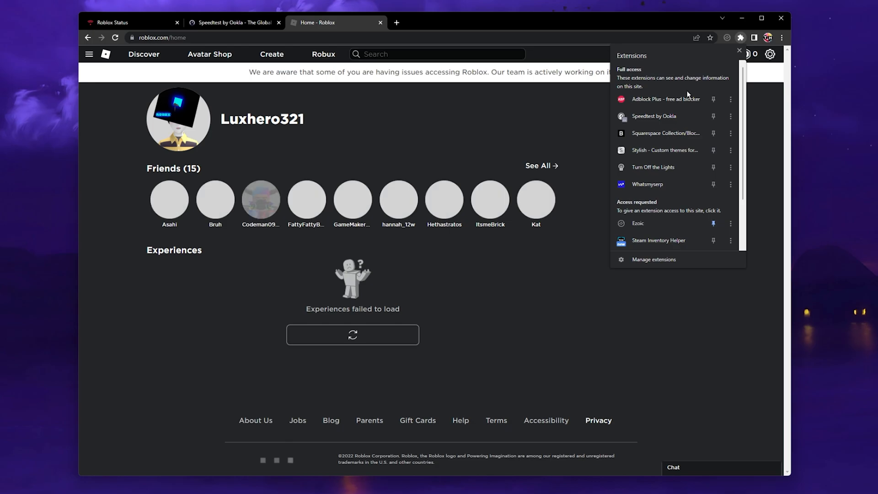
click(653, 259)
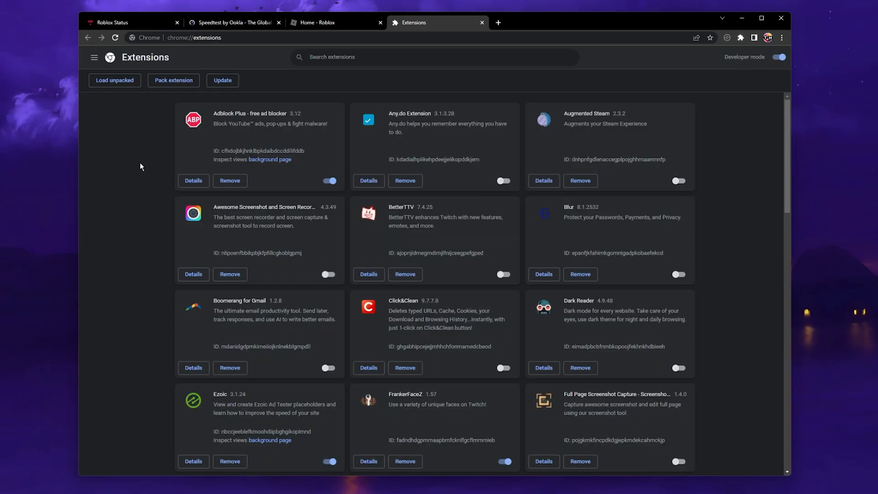
click(280, 22)
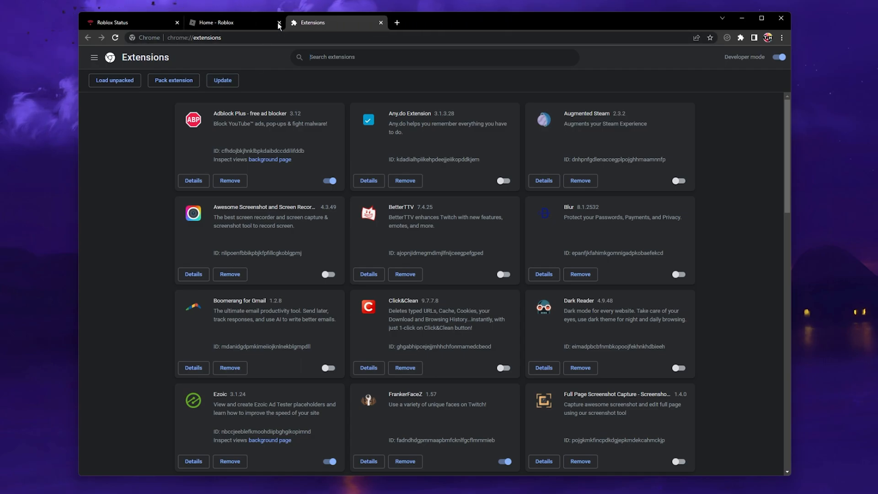
click(279, 22)
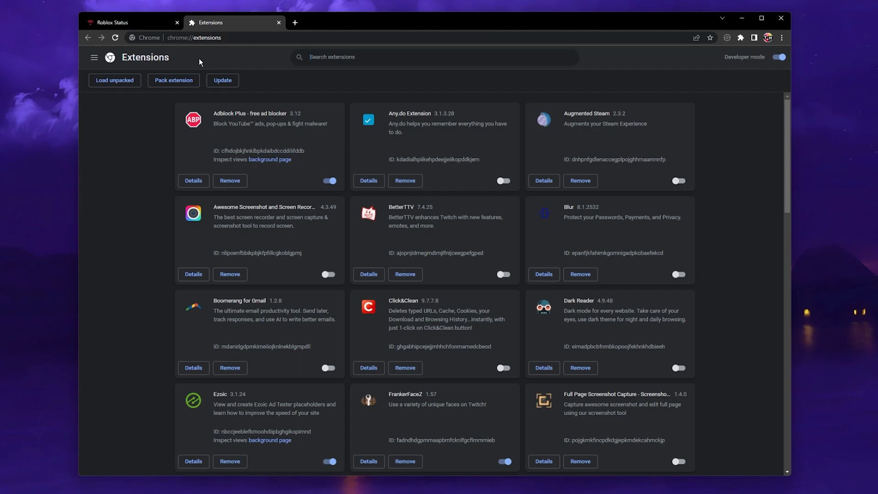
mouse_move(194, 135)
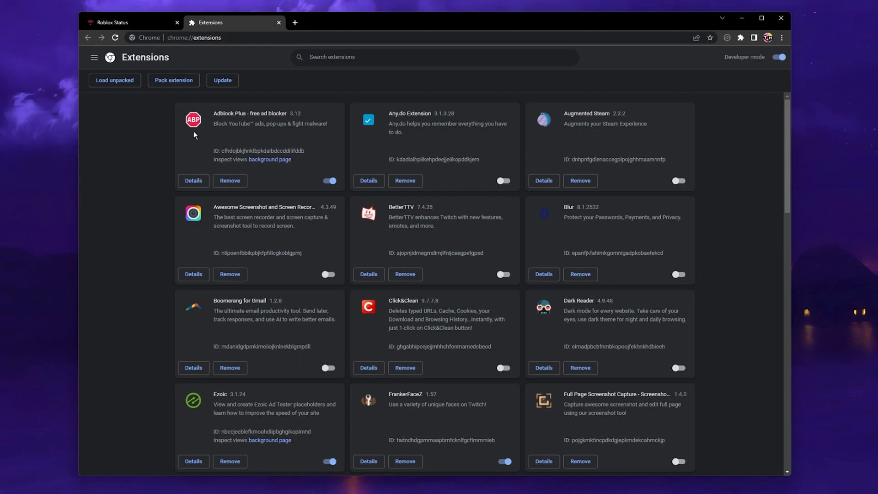
click(329, 180)
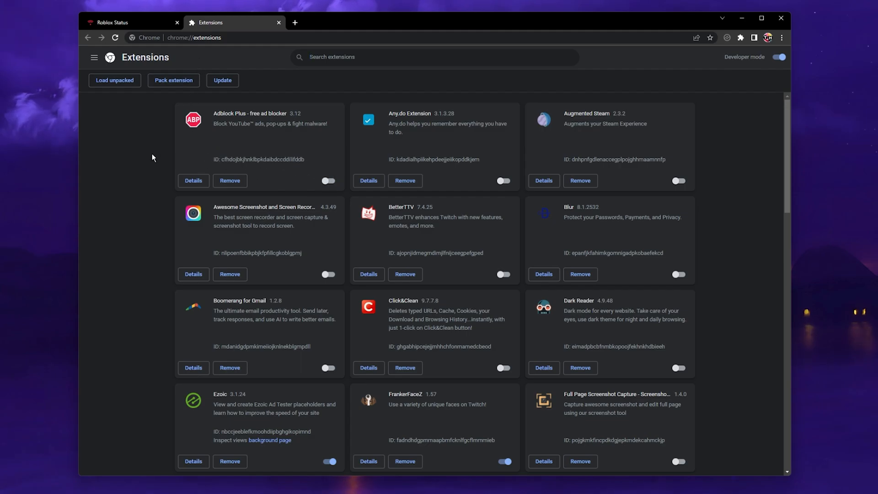
mouse_move(156, 157)
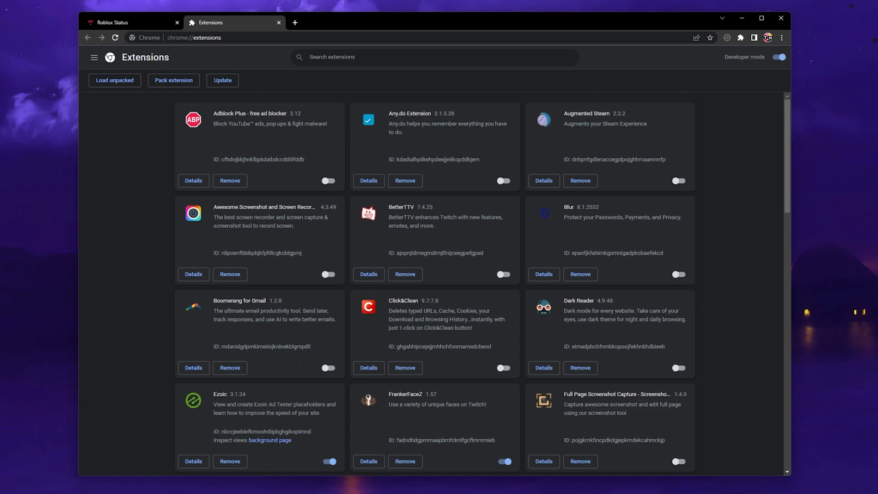
mouse_move(749, 26)
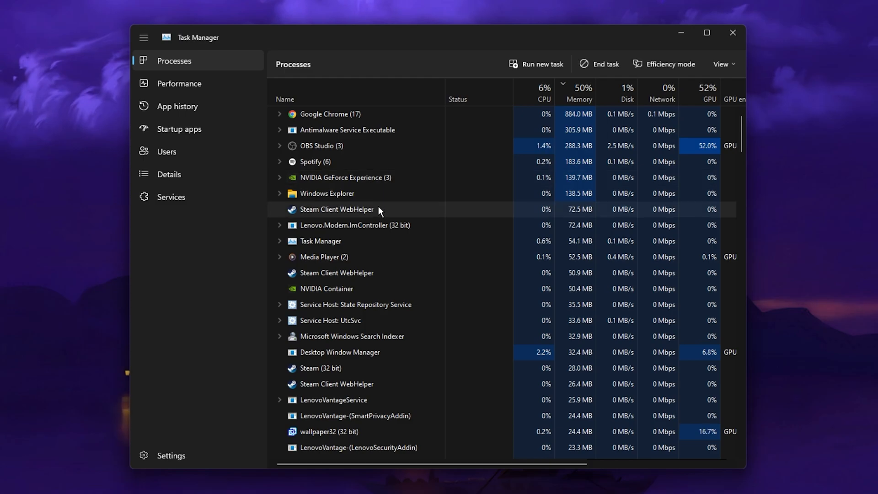
mouse_move(403, 219)
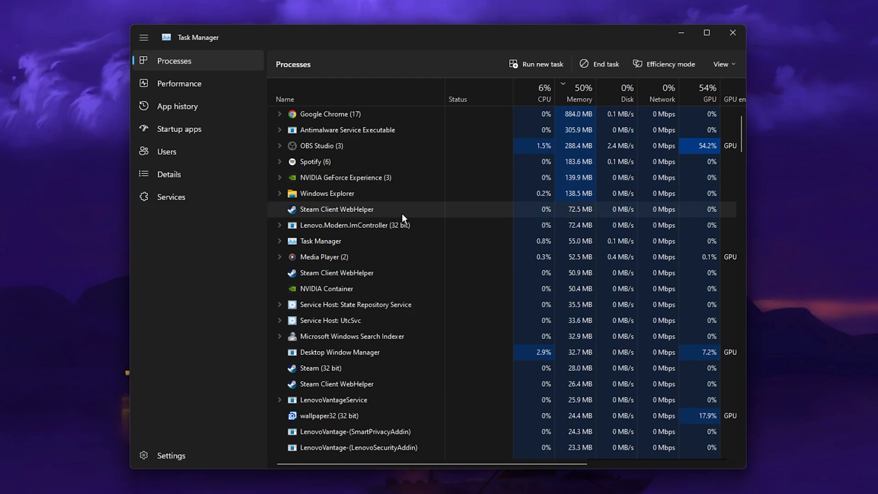
scroll(down, 3)
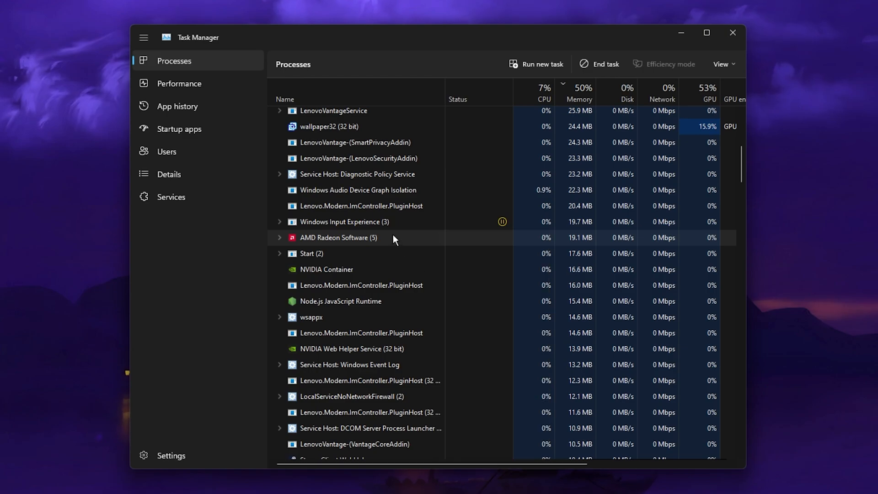
right_click(352, 233)
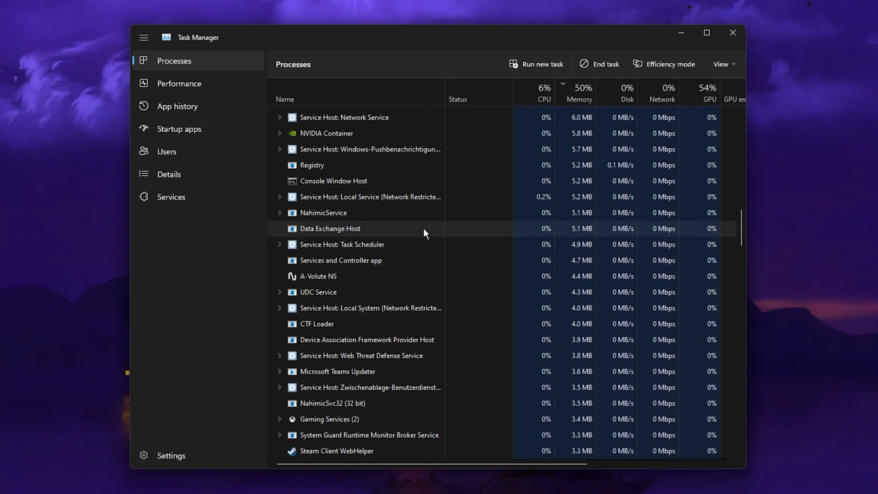
scroll(down, 3)
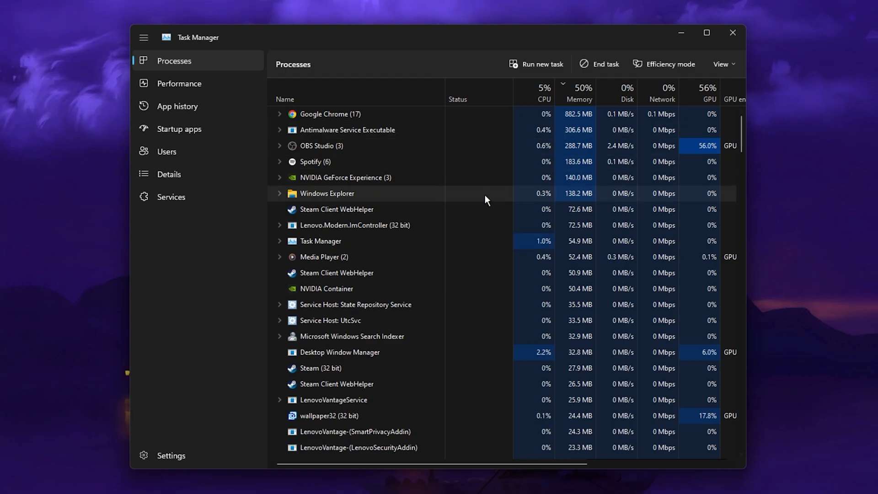
- Disable the remaining startup apps in Task Manager, leaving Lenovo Hotkeys and system entries enabled
click(179, 129)
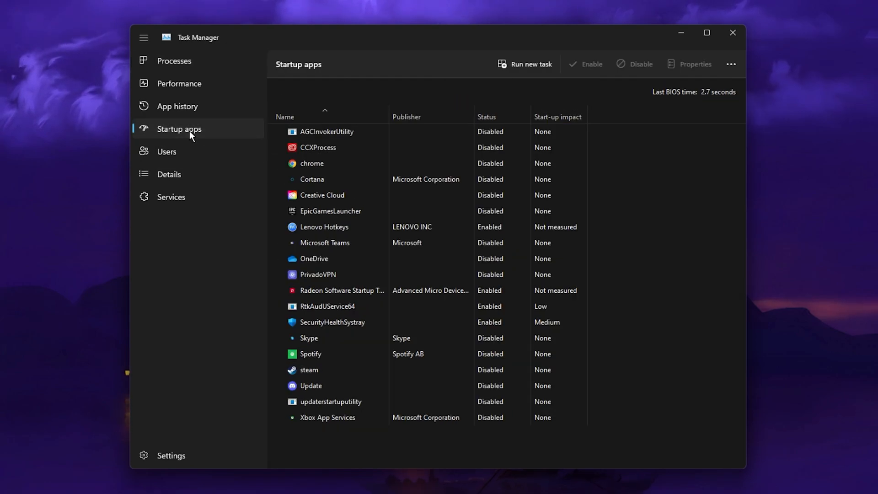
click(324, 242)
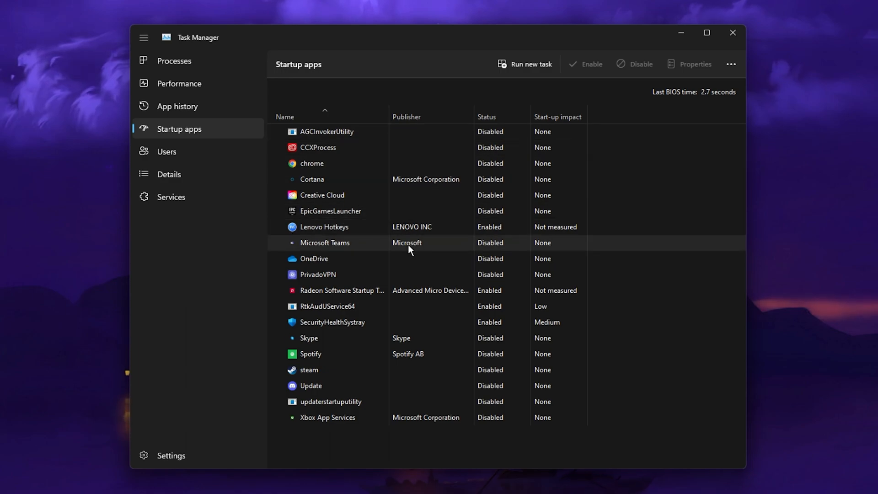
right_click(322, 227)
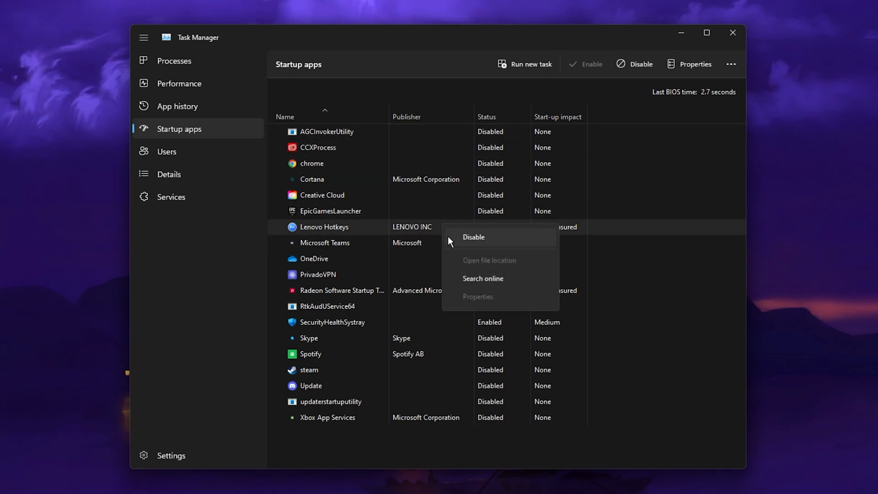
click(474, 237)
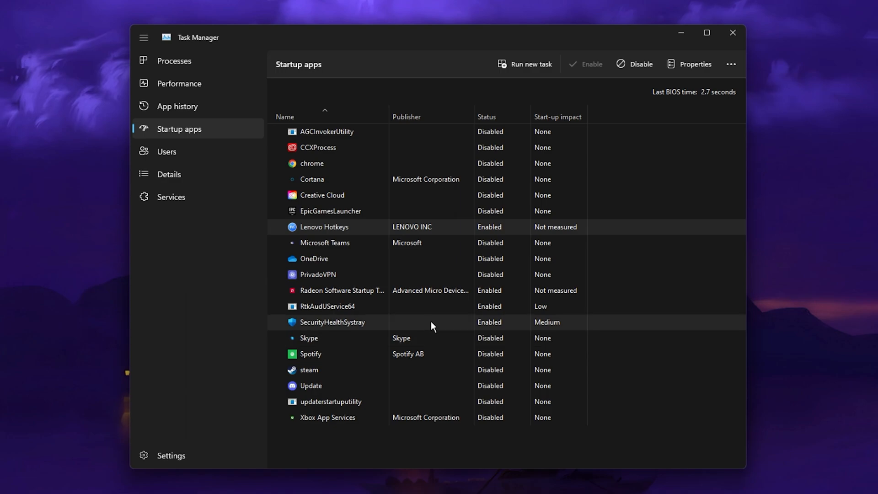
mouse_move(398, 295)
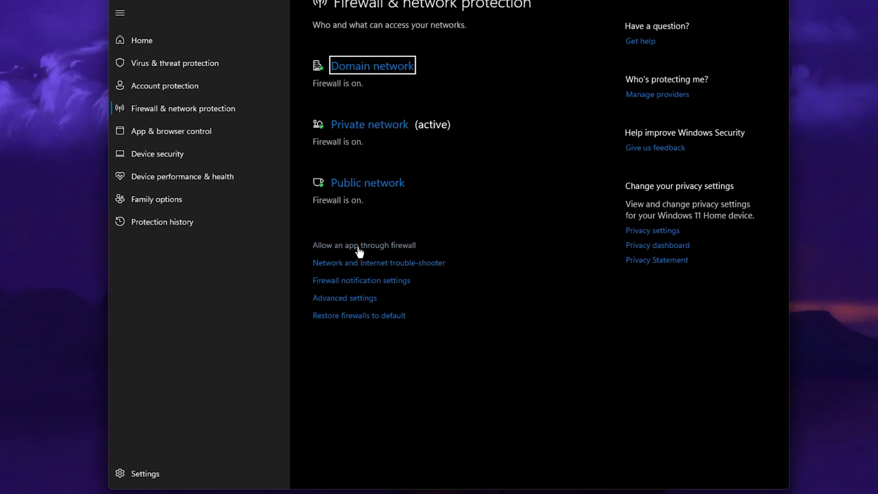
- Reach the firewall's allowed-apps list with Roblox ticked and begin adding another app
click(364, 244)
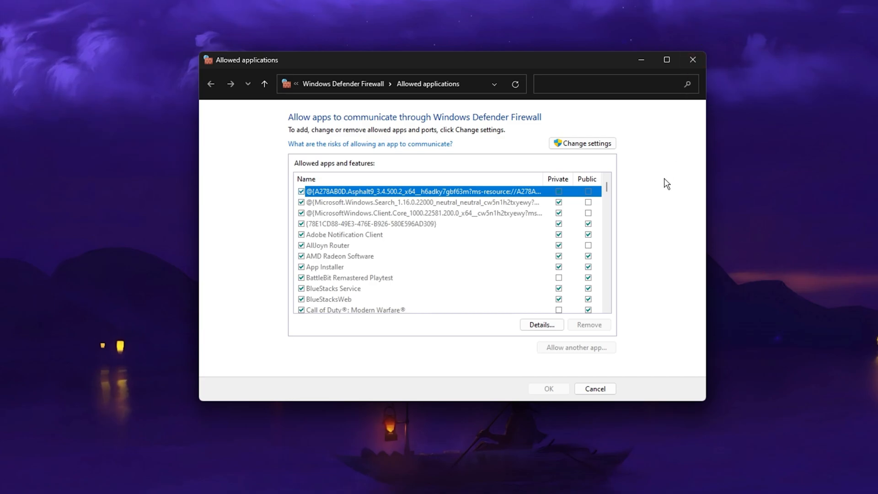
mouse_move(587, 155)
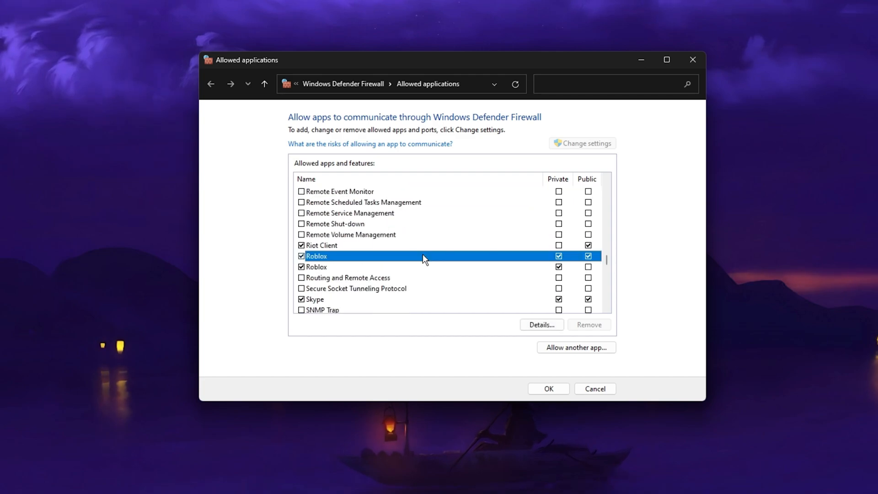
mouse_move(381, 259)
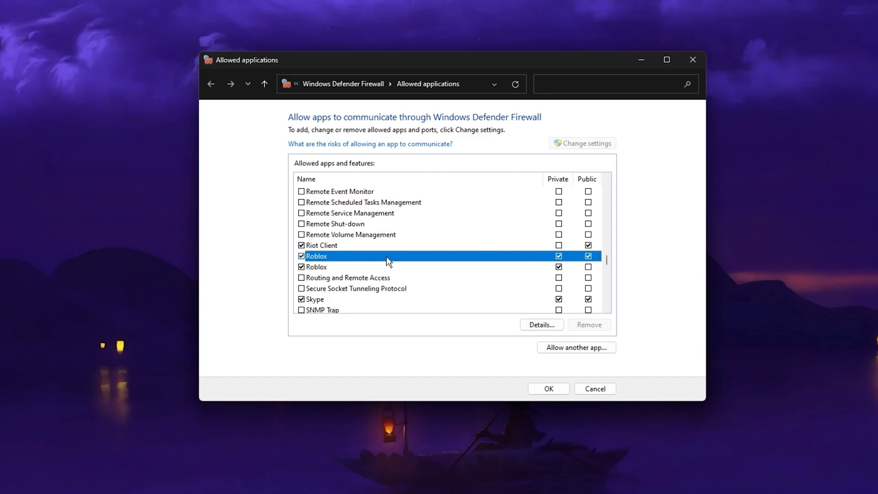
click(576, 347)
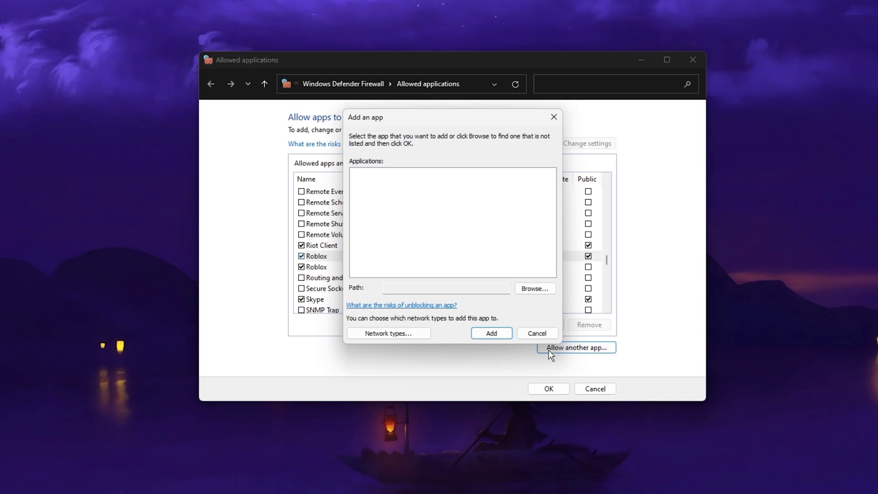
- Browse from the Windows-SSD (C:) drive through Users into the AppData\Roaming folder
click(533, 289)
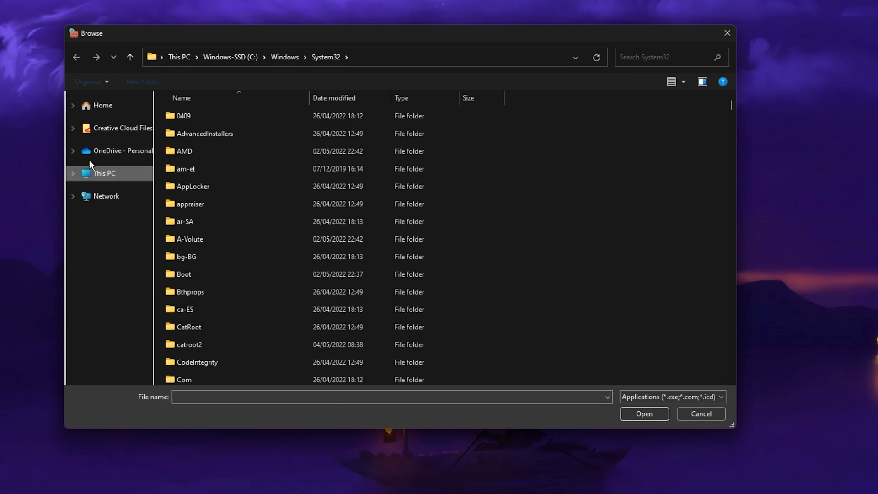
click(104, 173)
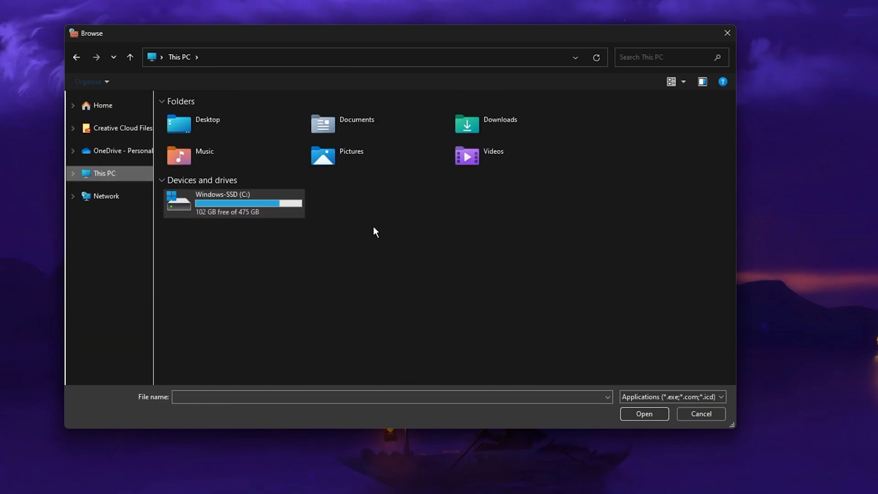
double_click(235, 203)
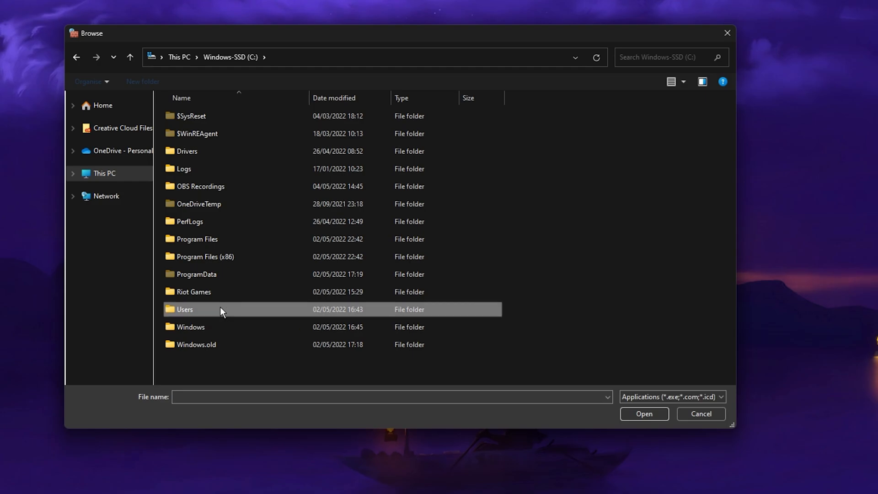
double_click(184, 309)
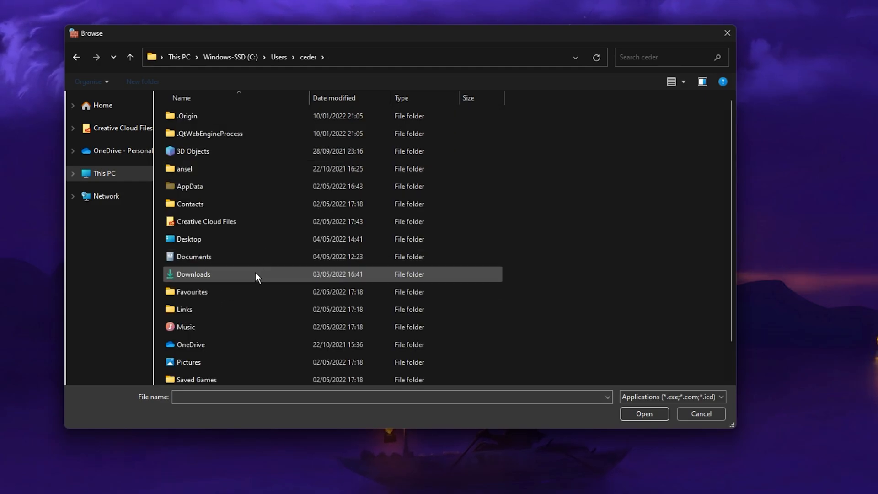
double_click(189, 186)
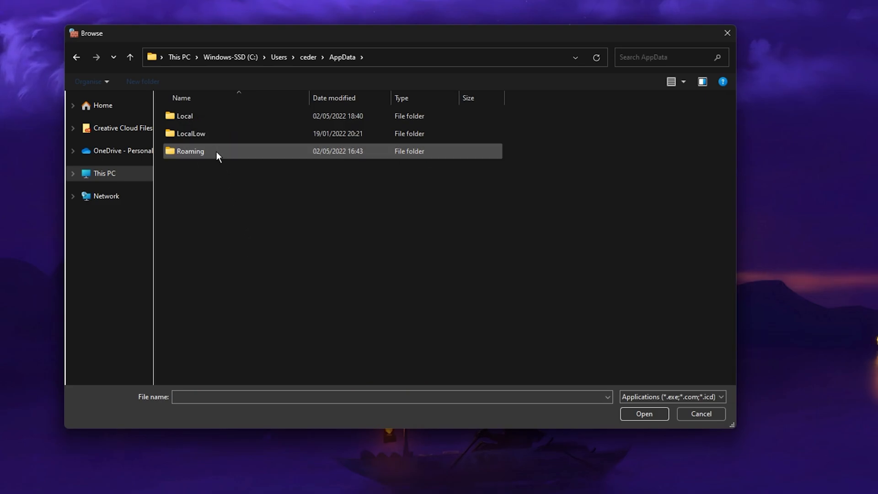
double_click(190, 151)
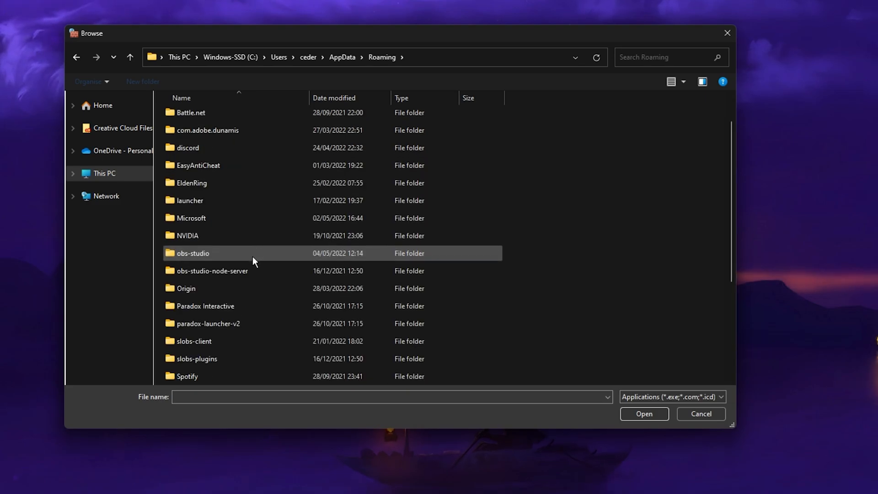
scroll(down, 3)
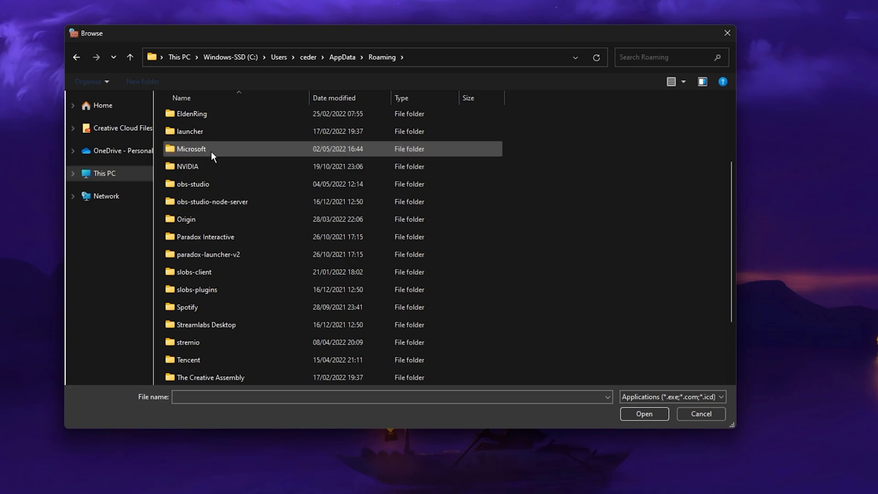
- Continue into Microsoft\Windows\Start Menu\Programs\Roblox and select the Roblox Player shortcut to allow
double_click(192, 148)
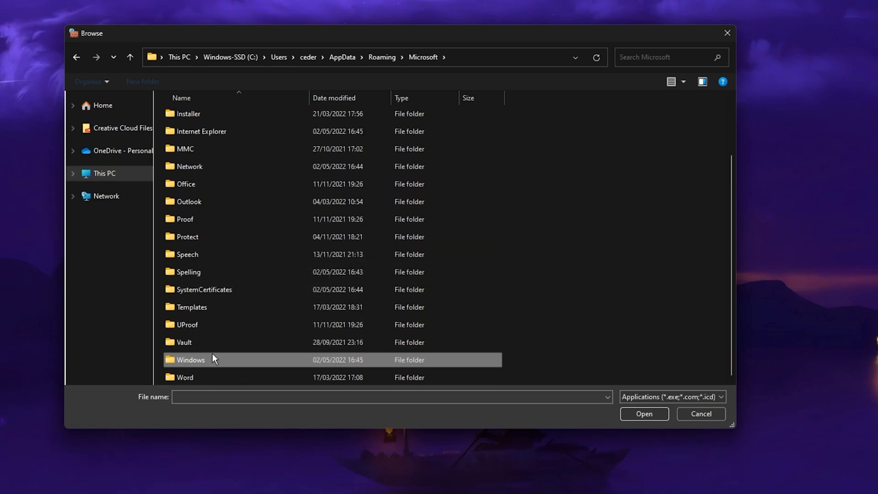
double_click(190, 360)
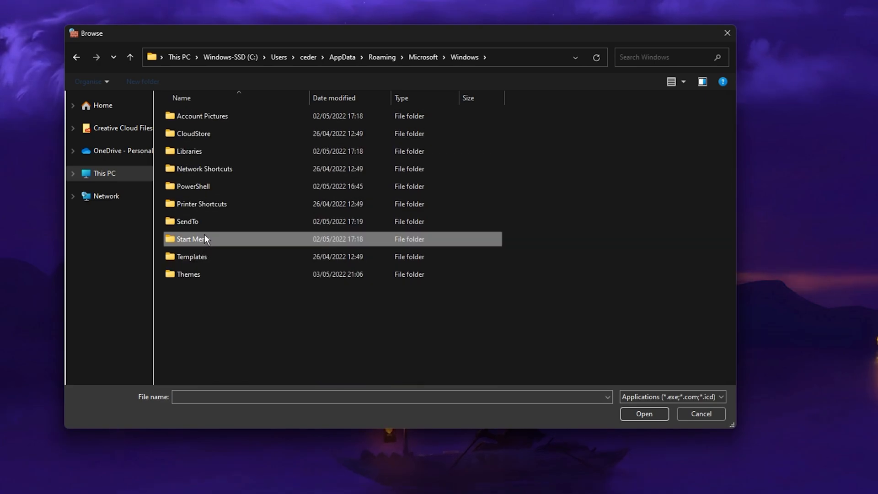
double_click(192, 238)
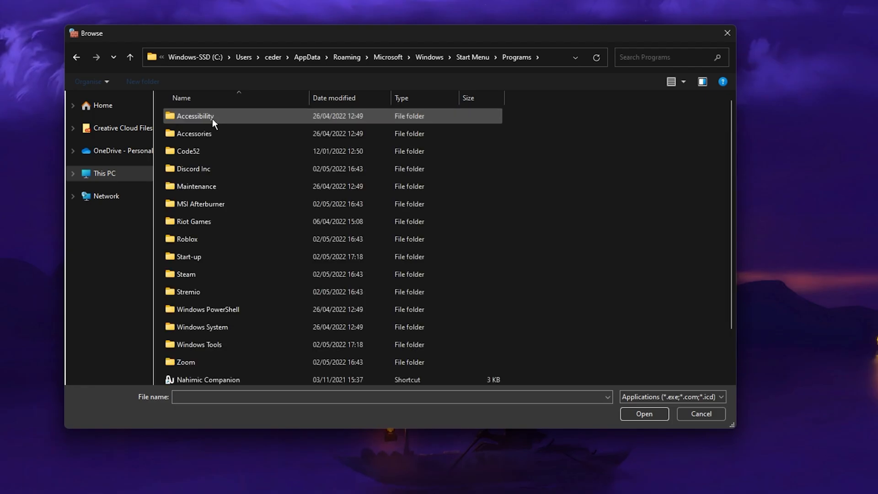
double_click(188, 238)
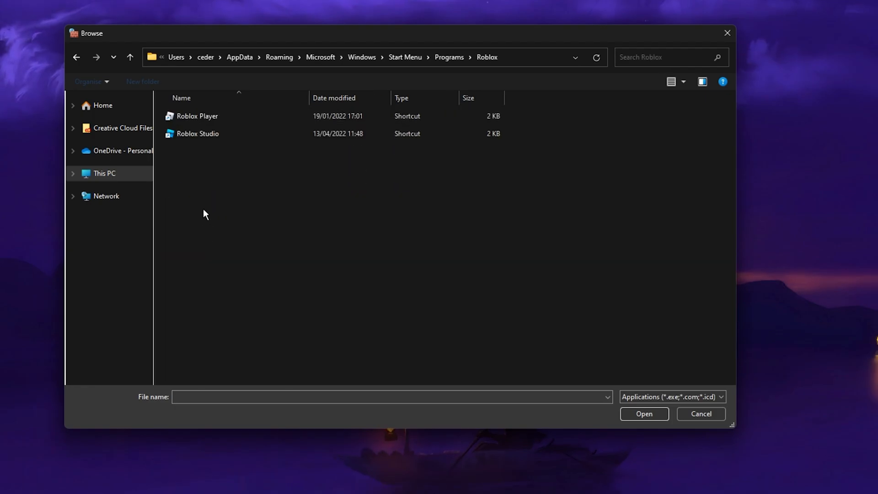
click(196, 116)
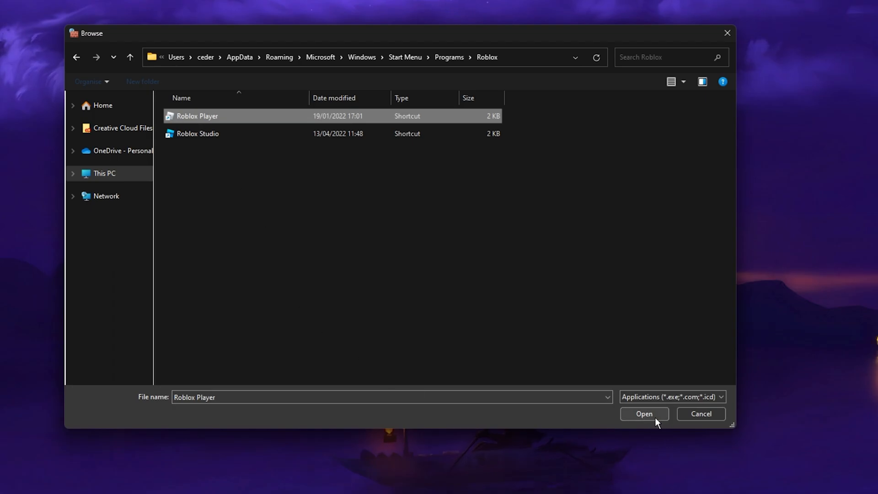
click(643, 414)
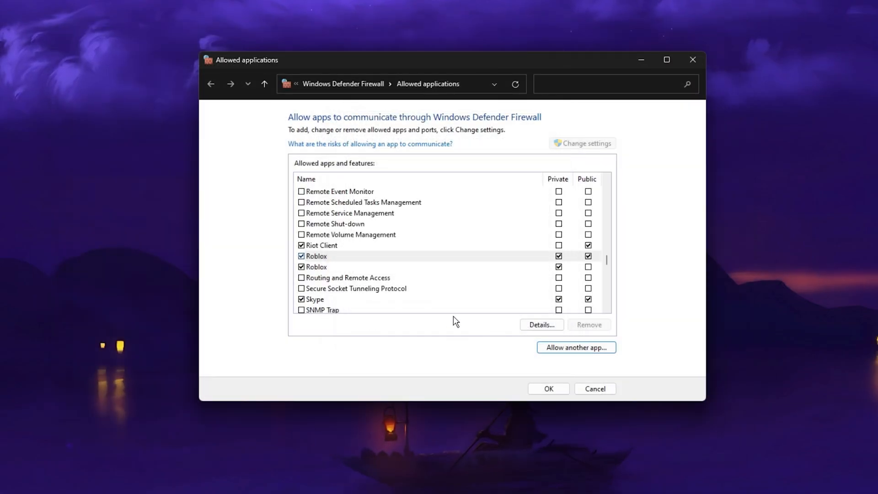
- Confirm the firewall allowed-apps changes and find GeForce Game Ready Driver 512.59 available
click(317, 266)
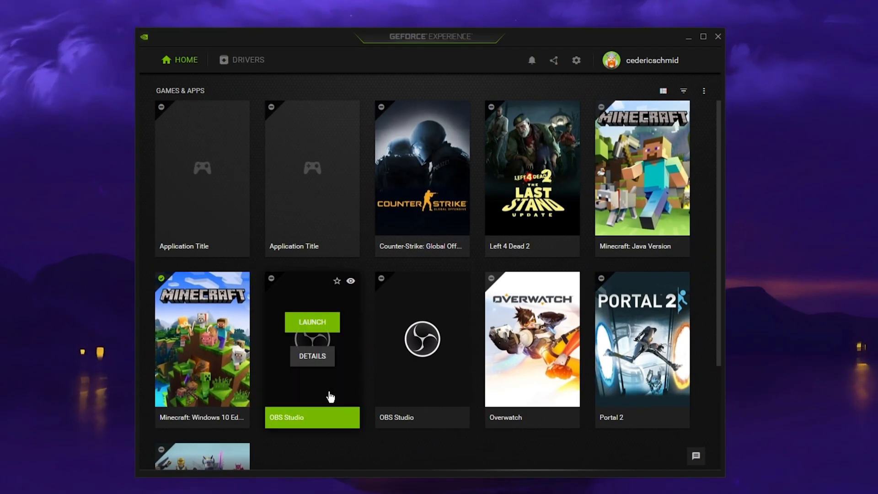
click(248, 60)
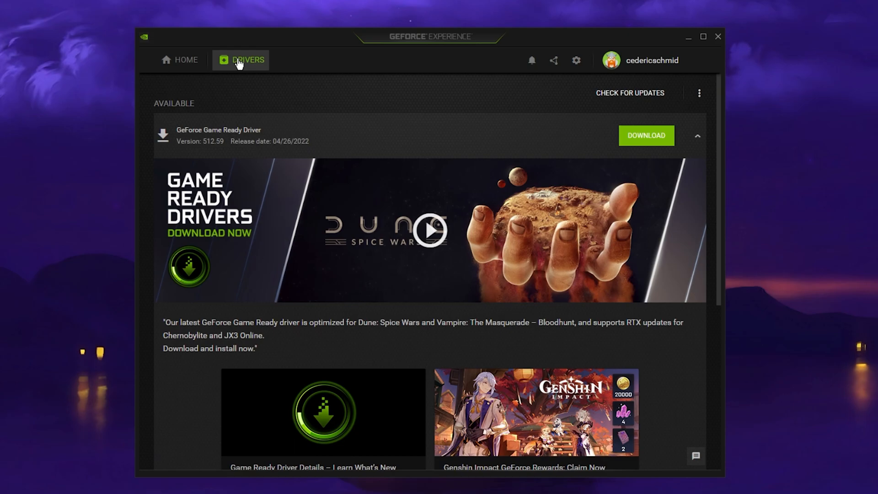
mouse_move(656, 374)
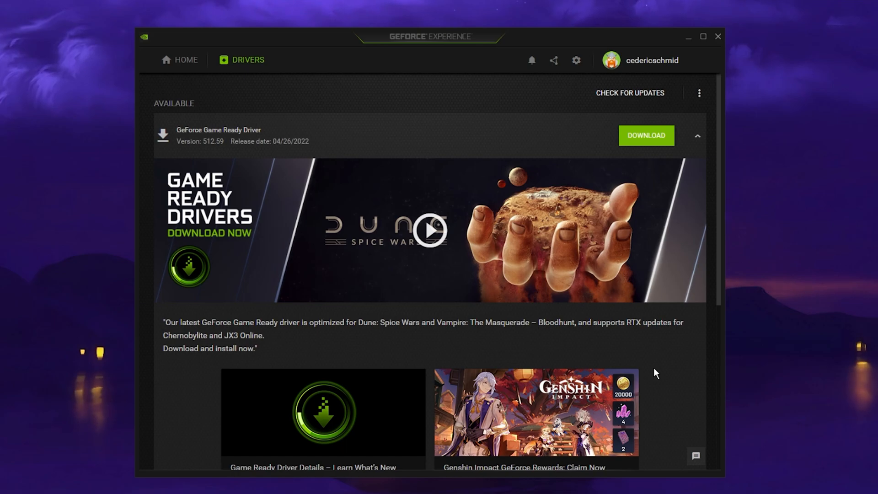
mouse_move(645, 144)
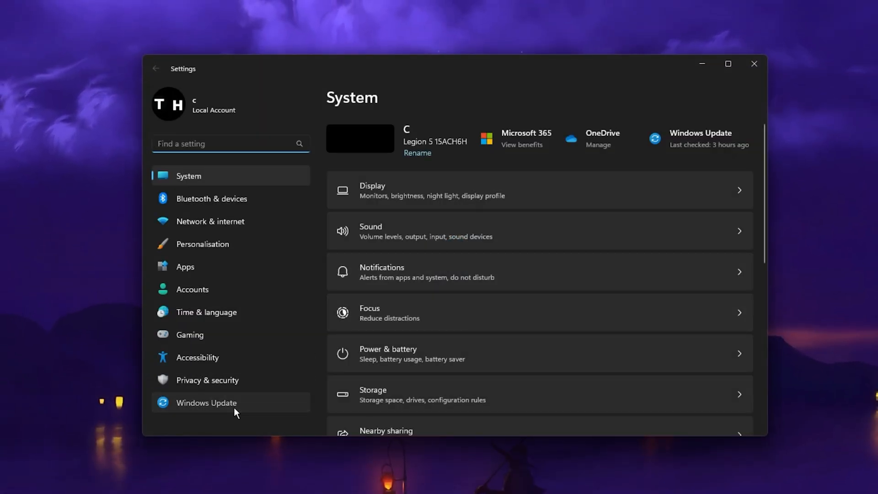
- Go to the Windows Update page in Settings
click(206, 403)
text(rob)
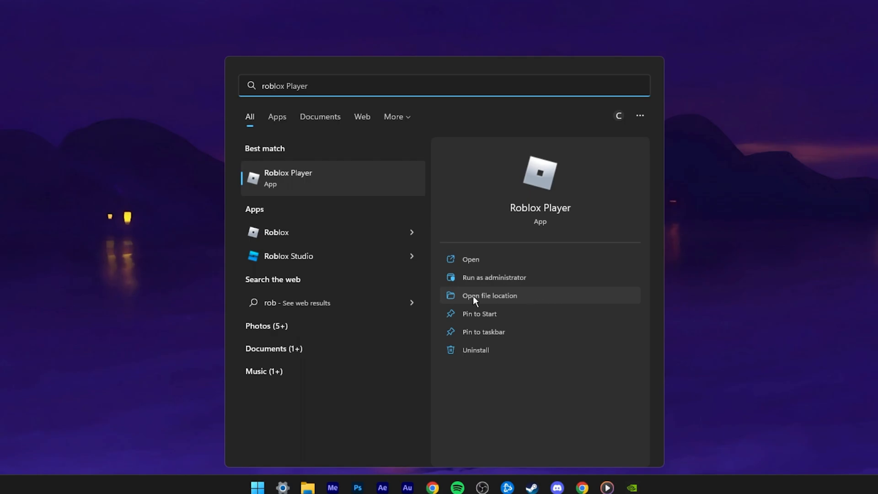
- Locate the Roblox Player shortcut's folder and bring up its Properties window
click(489, 295)
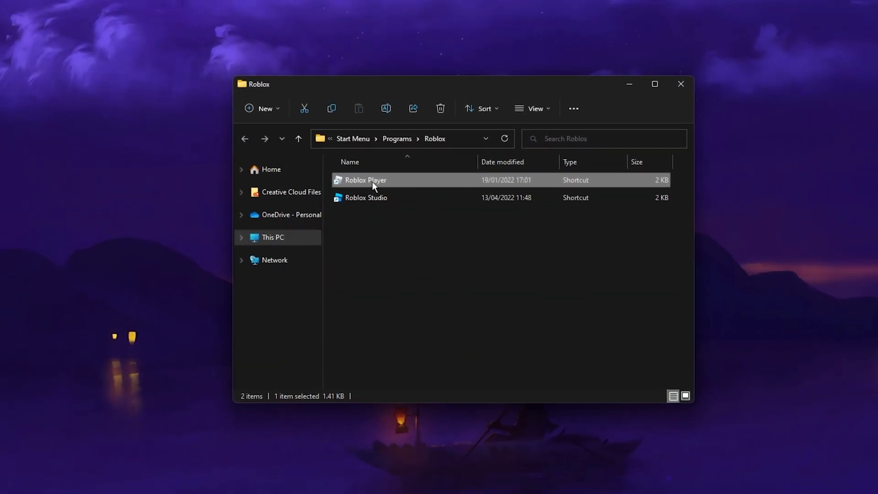
right_click(364, 180)
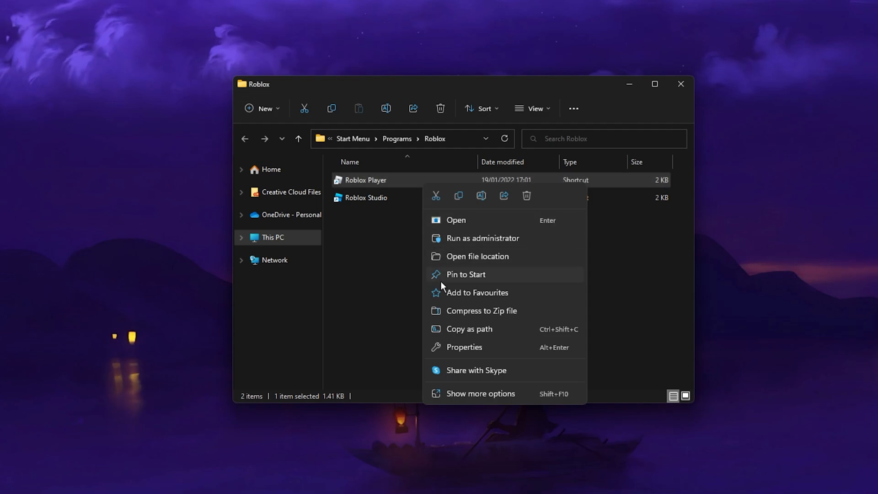
click(464, 347)
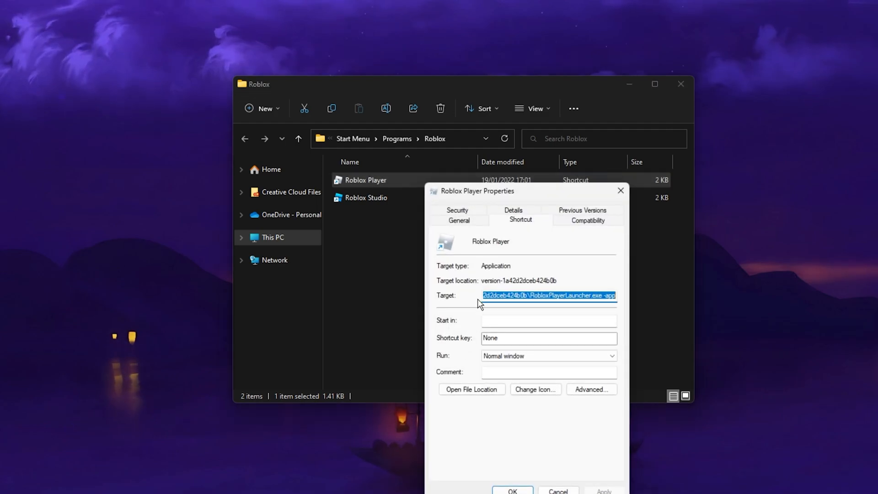
drag(477, 191, 409, 90)
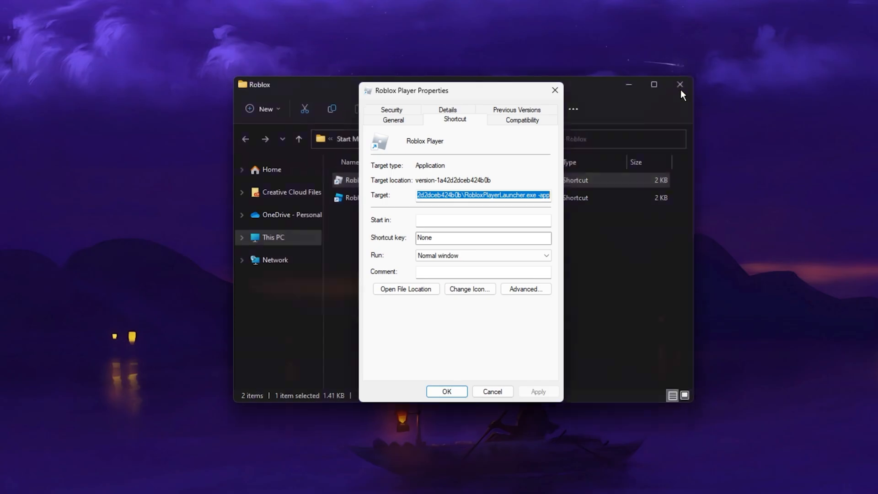
- Set Roblox Player to run as administrator with full-screen optimisations disabled and apply
click(521, 120)
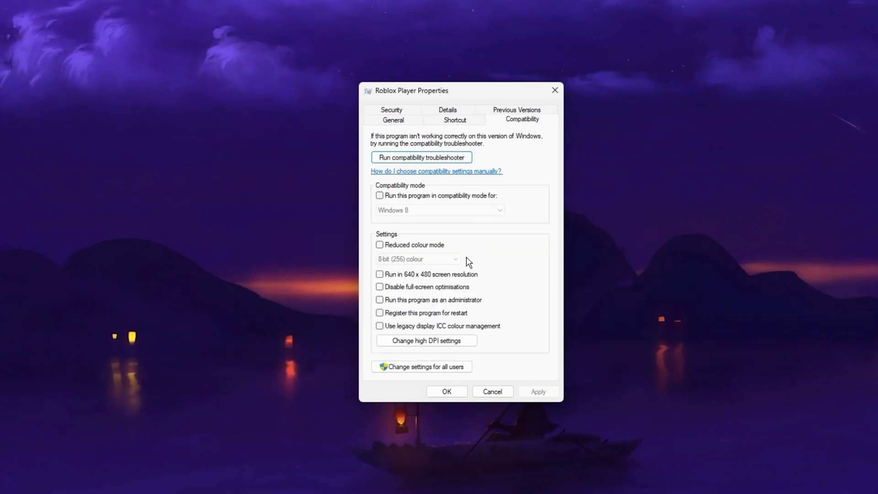
click(379, 287)
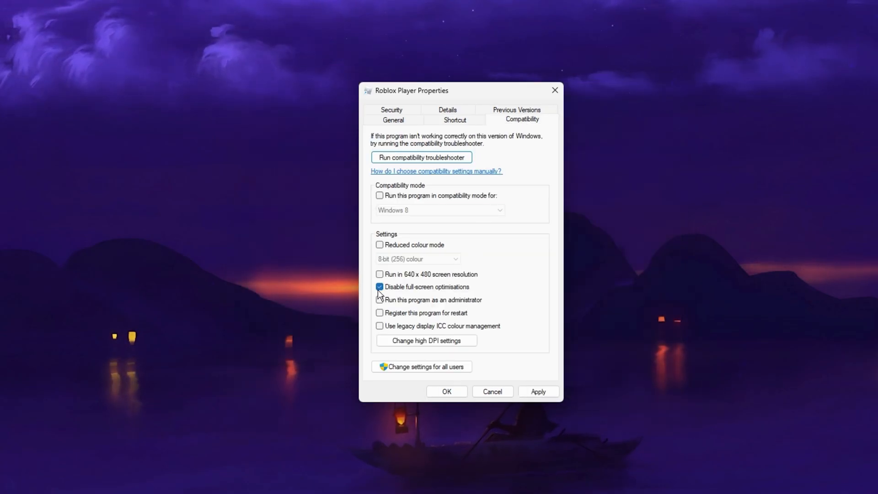
click(380, 300)
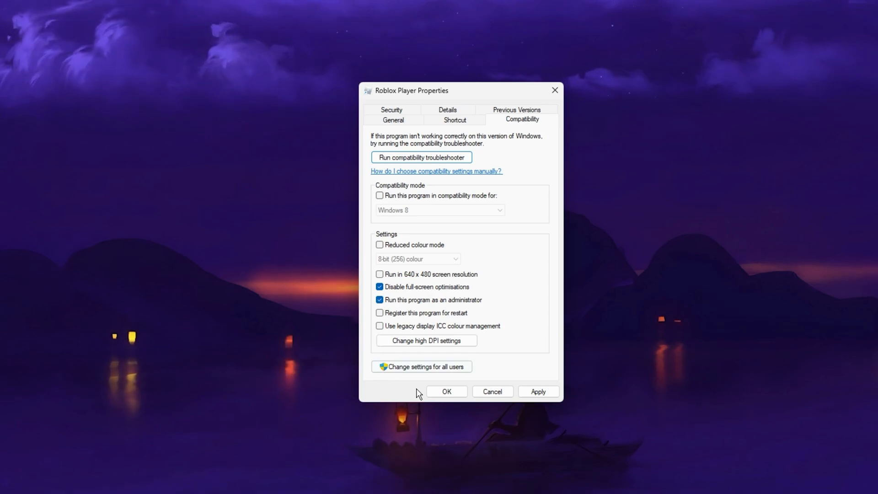
click(537, 391)
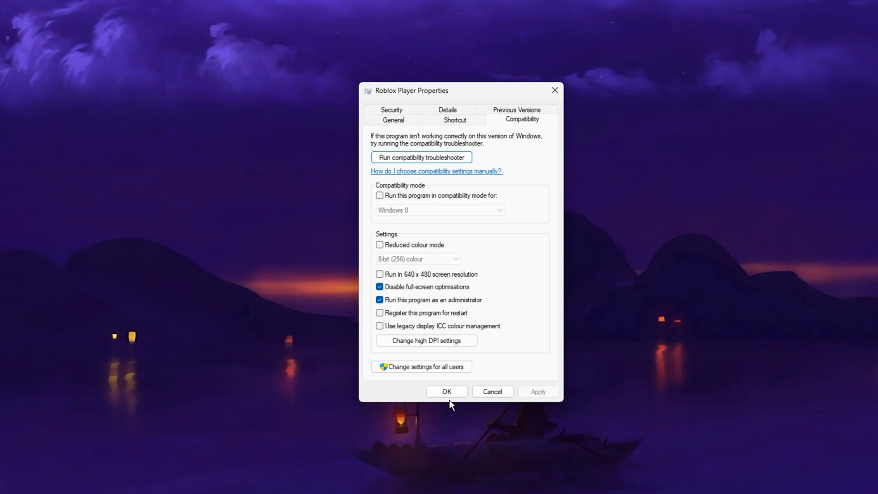